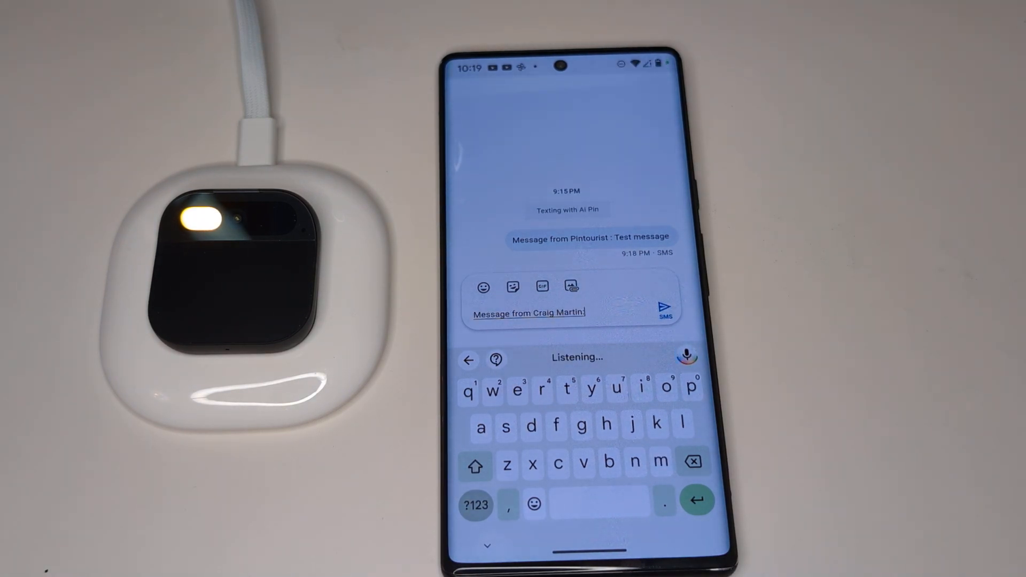
- Enter the test message 'are you available for dinner' in the Ai Pin thread
type("are you available for dinner")
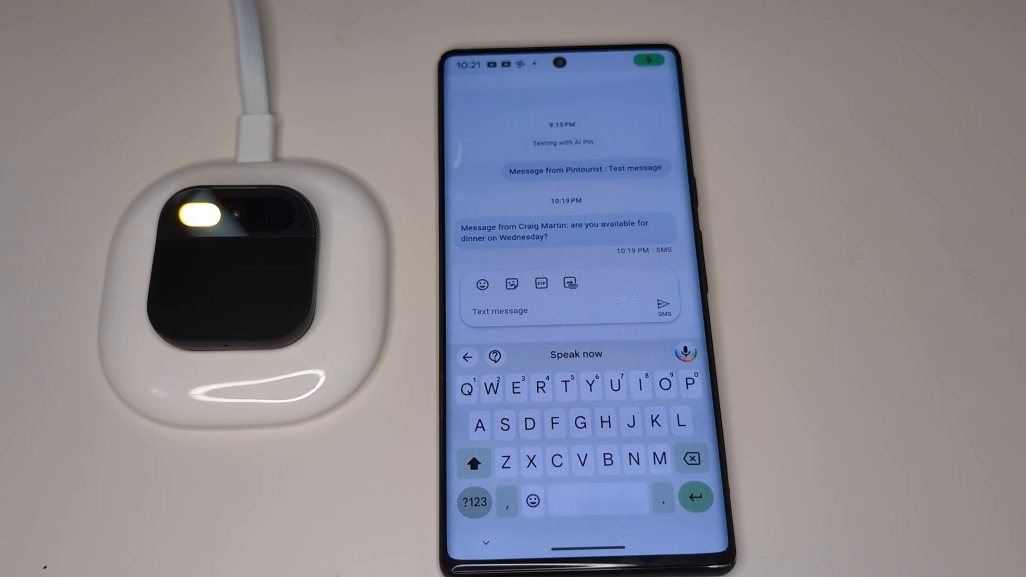
- Send the Ai Pin a 'Whatsapp message from Brian' note about a cancelled vacation
type("Whatsapp message from Brian Franklin: I'm sorry to hear that you had to cancel your vacation 😭")
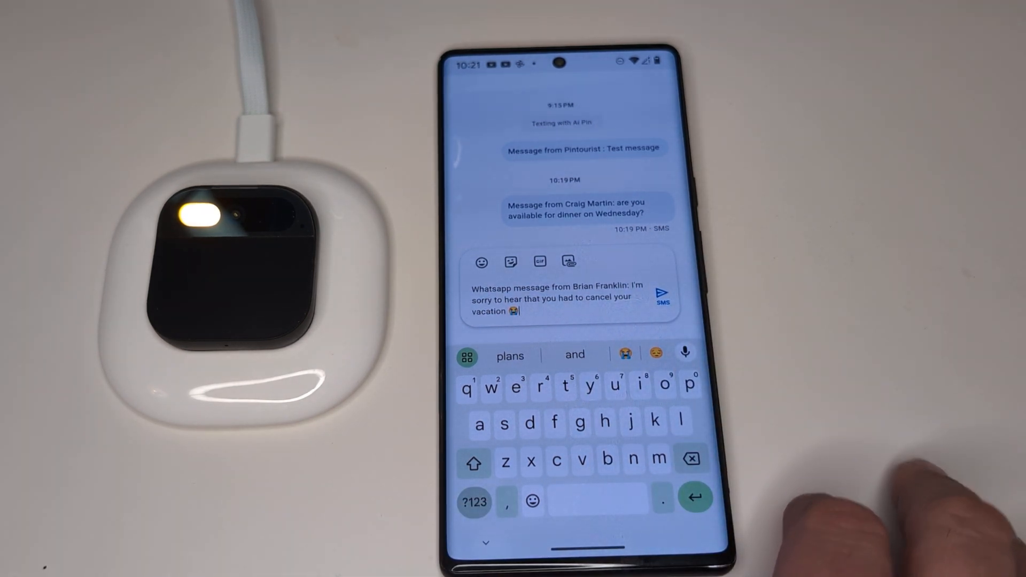
left_click(664, 294)
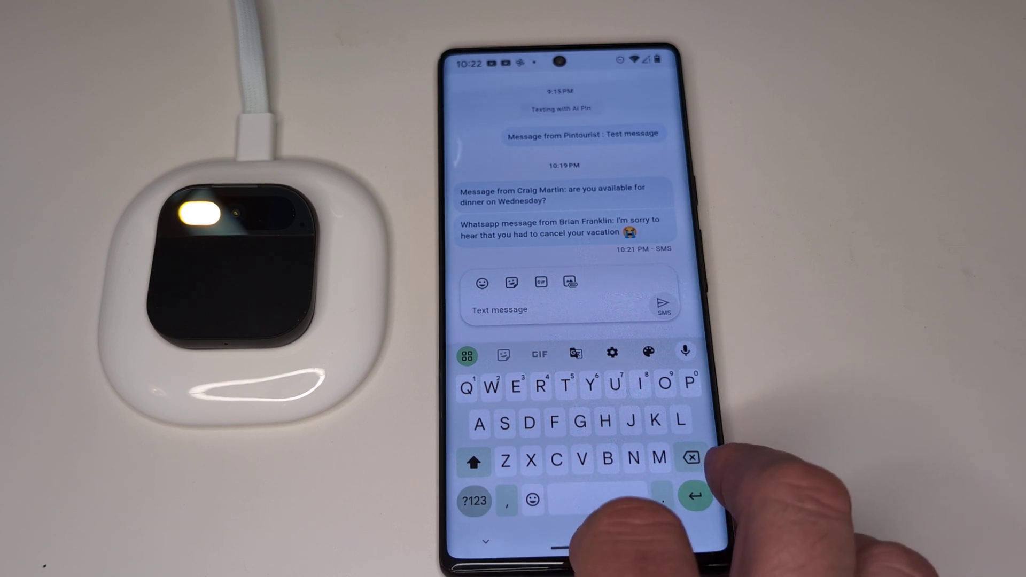
key("HOME")
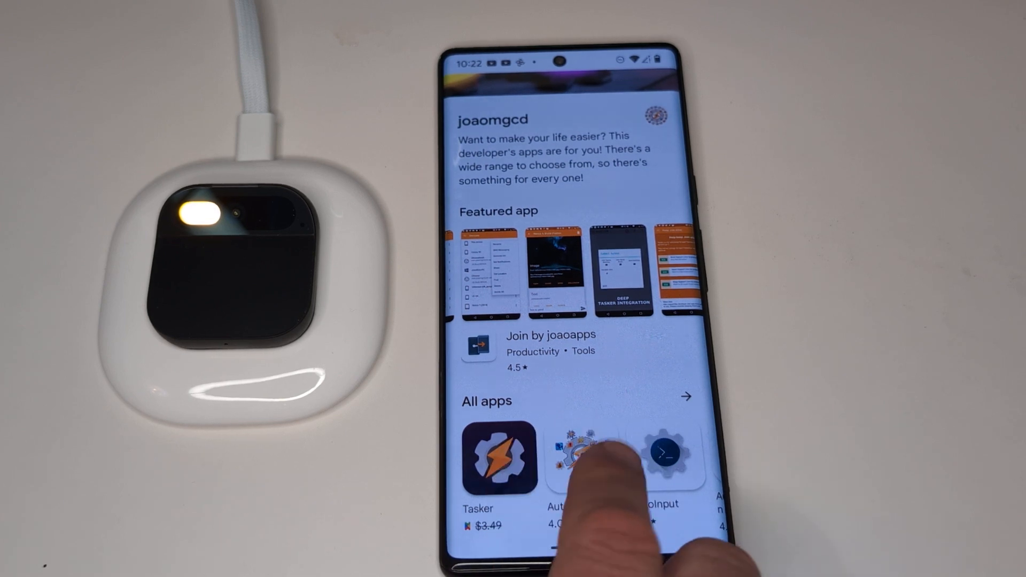
- Scroll the developer's All apps row in Play Store to find automation apps
scroll("left", 3)
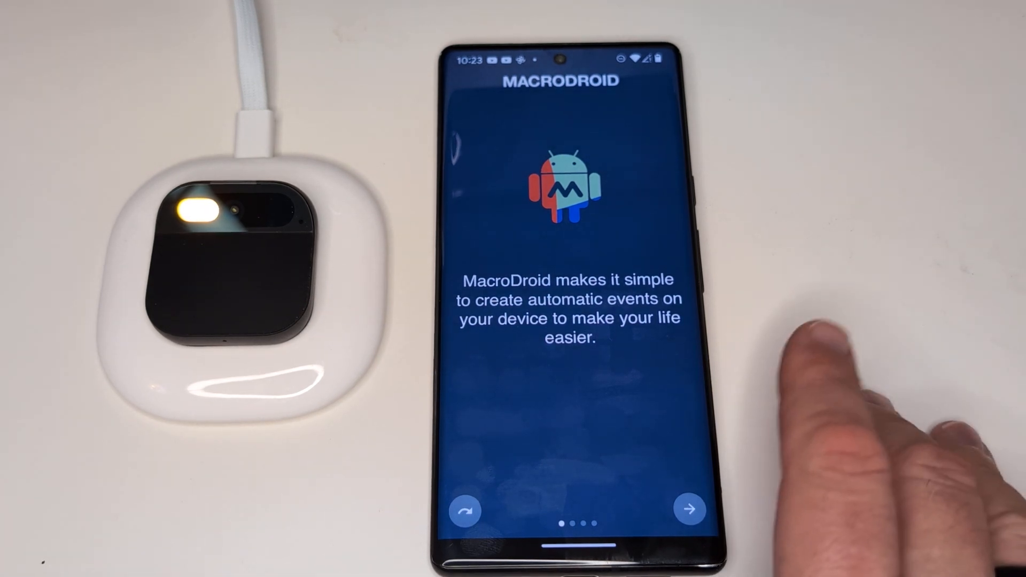
- Skip MacroDroid's intro screens, allow its notifications, and start a new macro
left_click(688, 510)
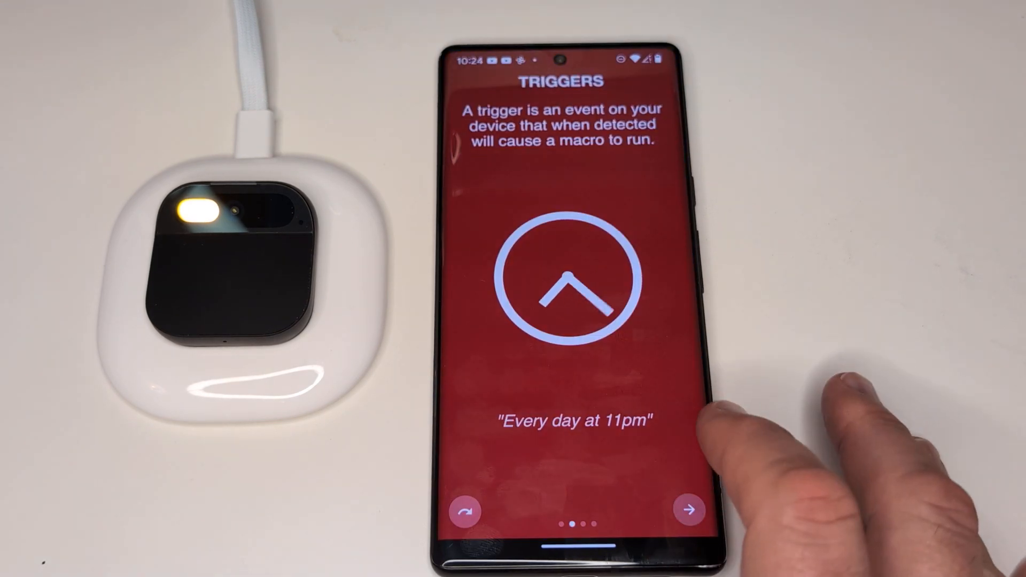
left_click(696, 520)
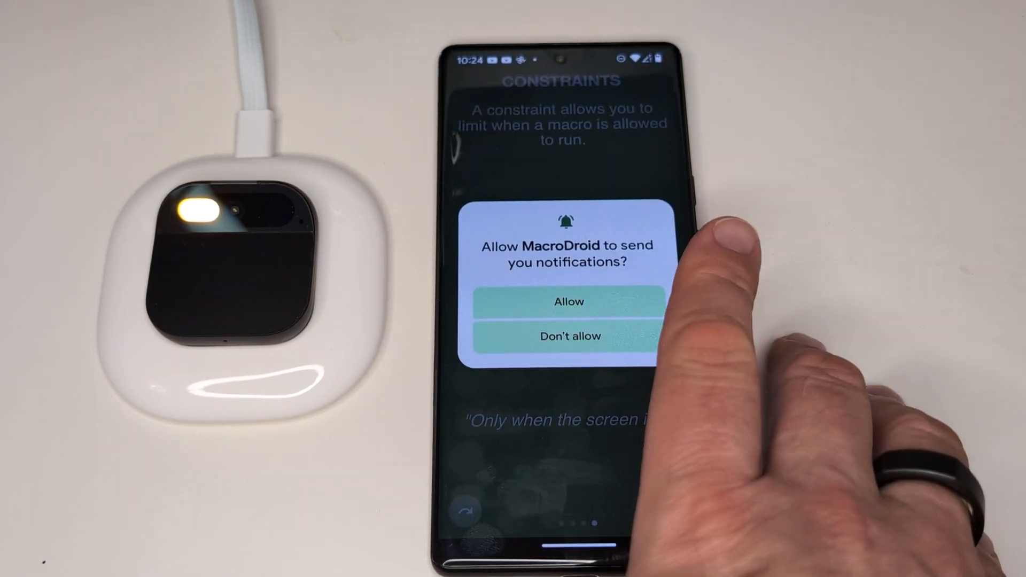
left_click(569, 301)
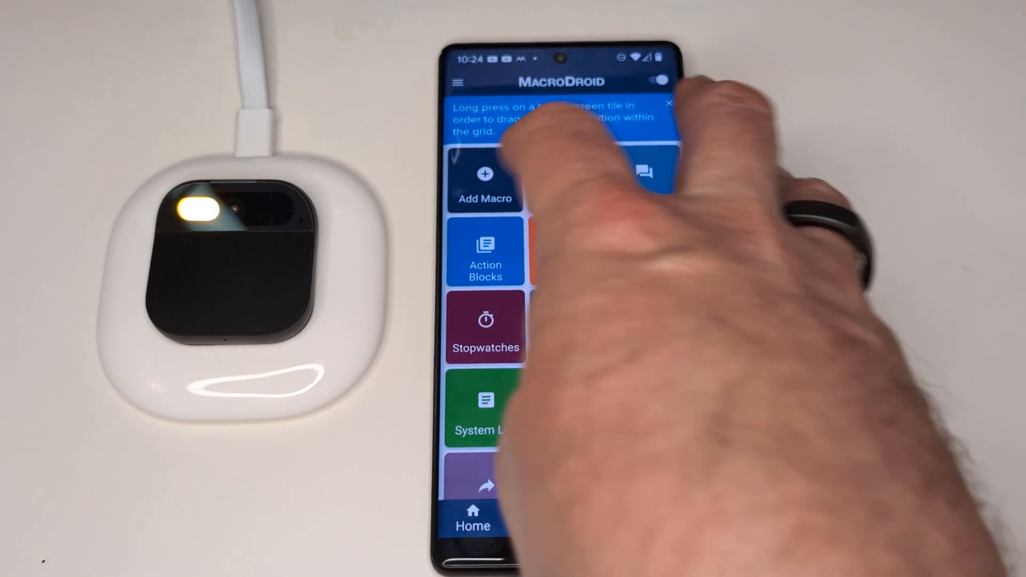
left_click(484, 177)
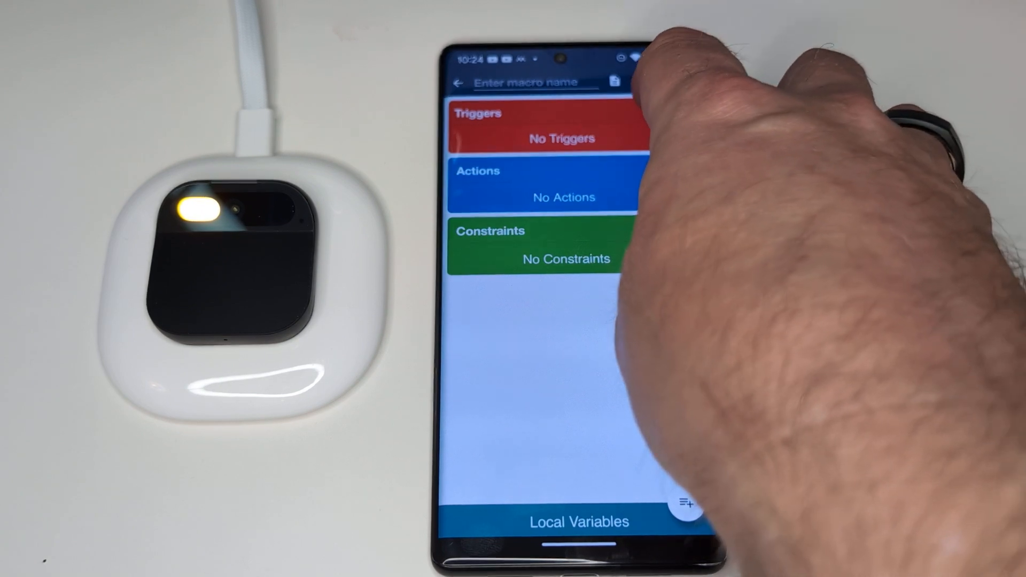
- Choose Notification from the Device Events triggers for the new macro
left_click(545, 138)
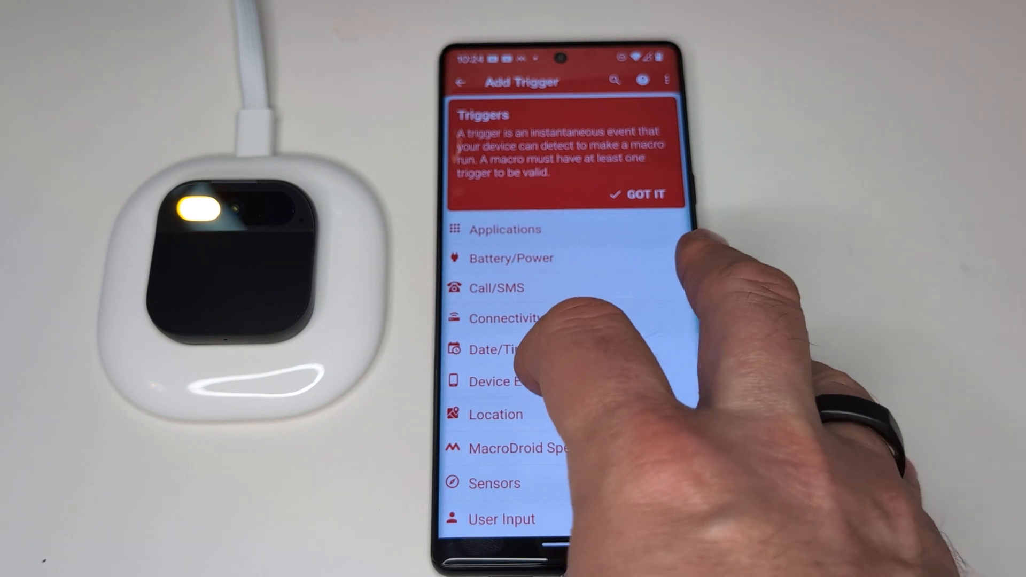
left_click(506, 381)
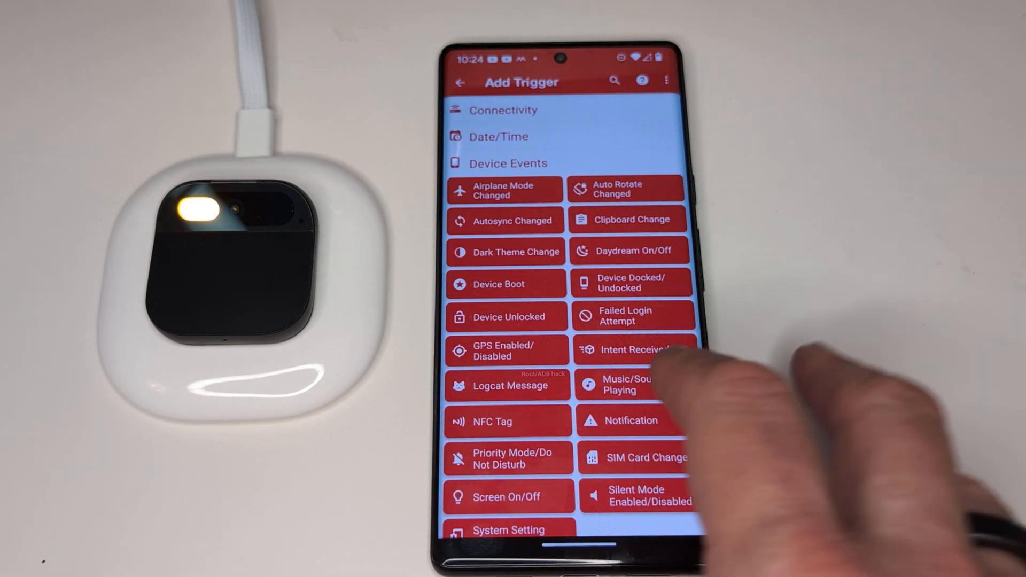
left_click(631, 420)
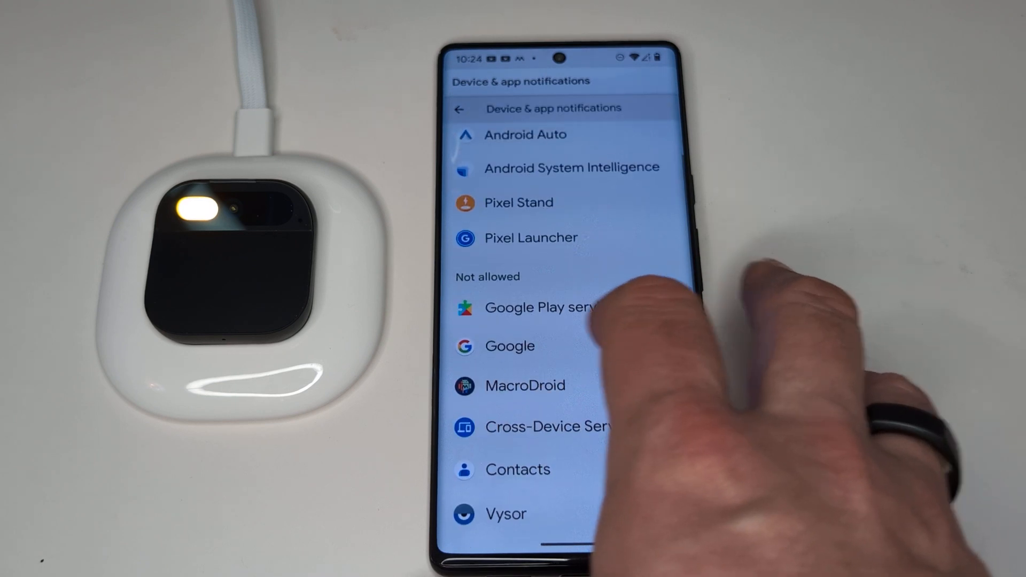
- Allow MacroDroid notification access under Device & app notifications
left_click(525, 386)
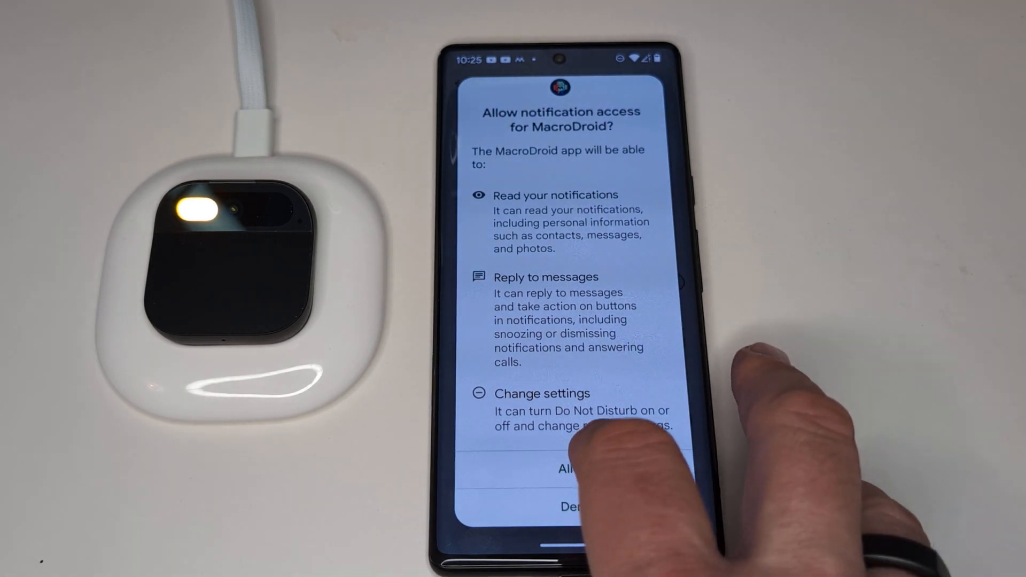
left_click(567, 468)
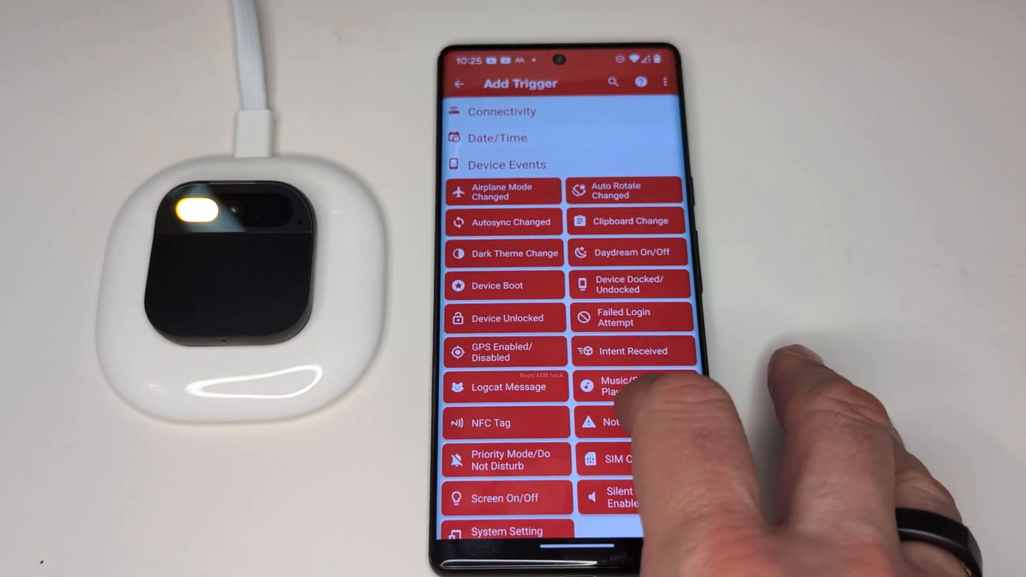
- Set the Notification trigger to Select Application(s), pick the app, and set text matching
left_click(614, 422)
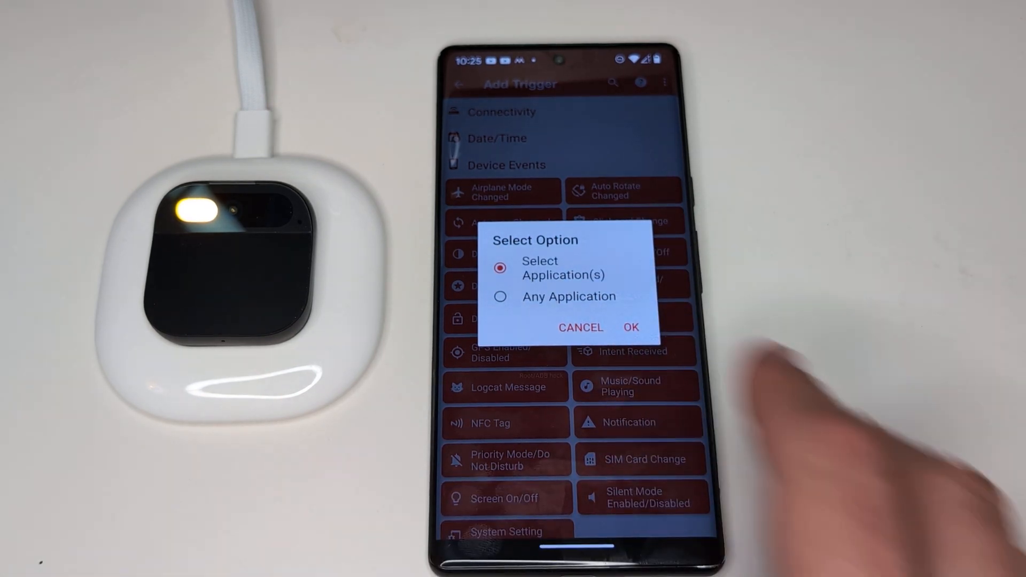
left_click(631, 328)
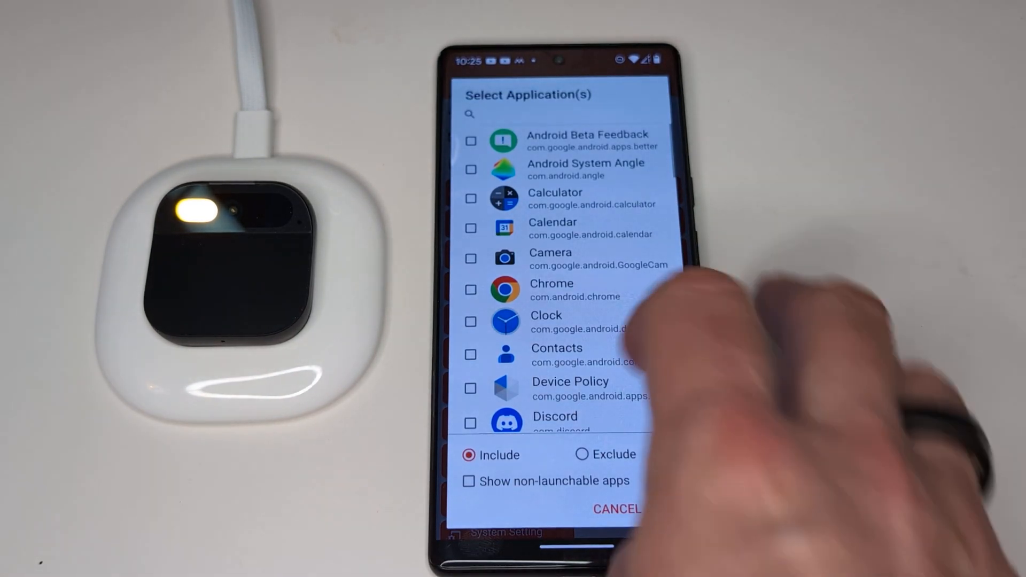
scroll("down", 3)
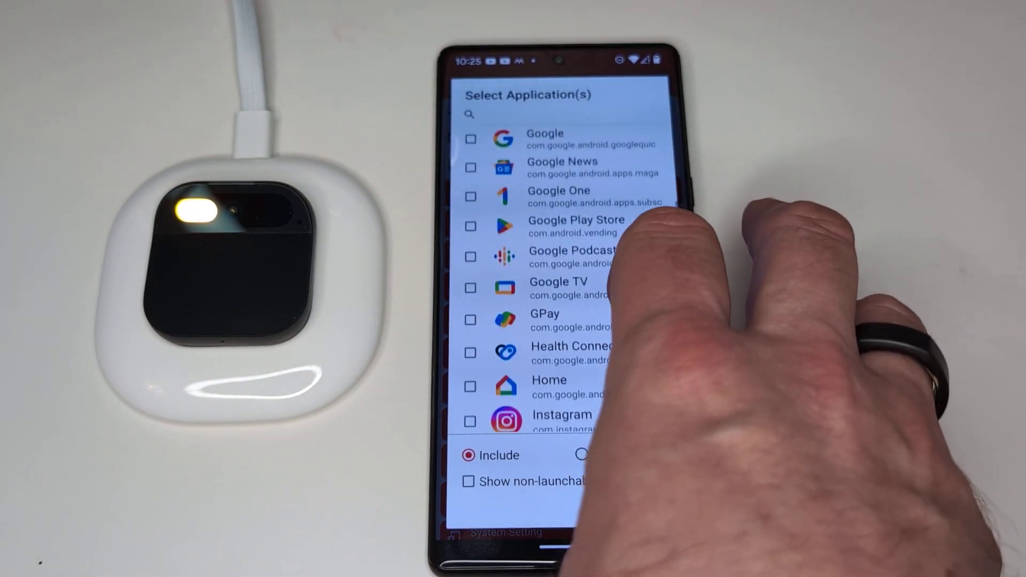
scroll("down", 3)
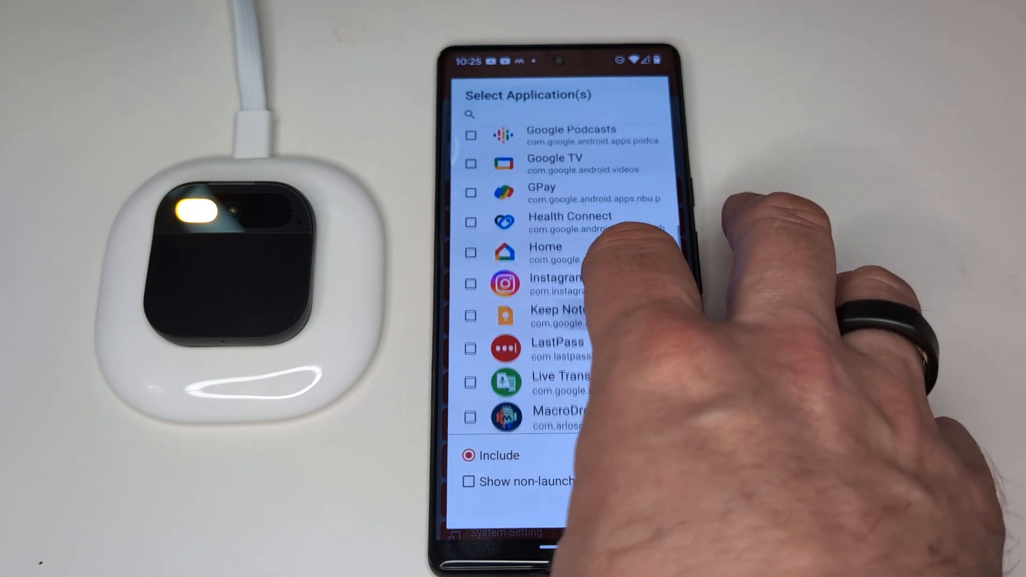
scroll("down", 3)
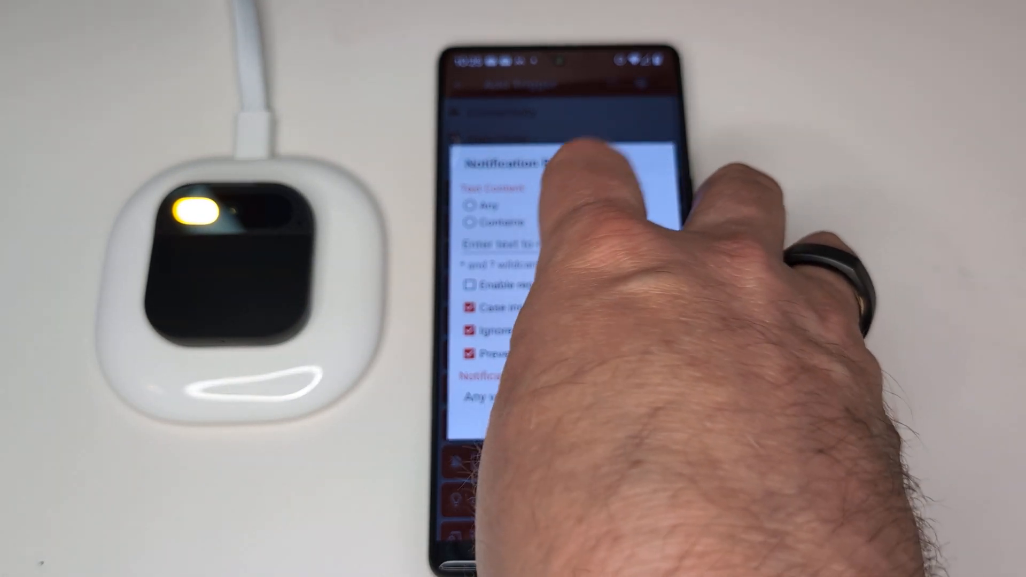
left_click(578, 222)
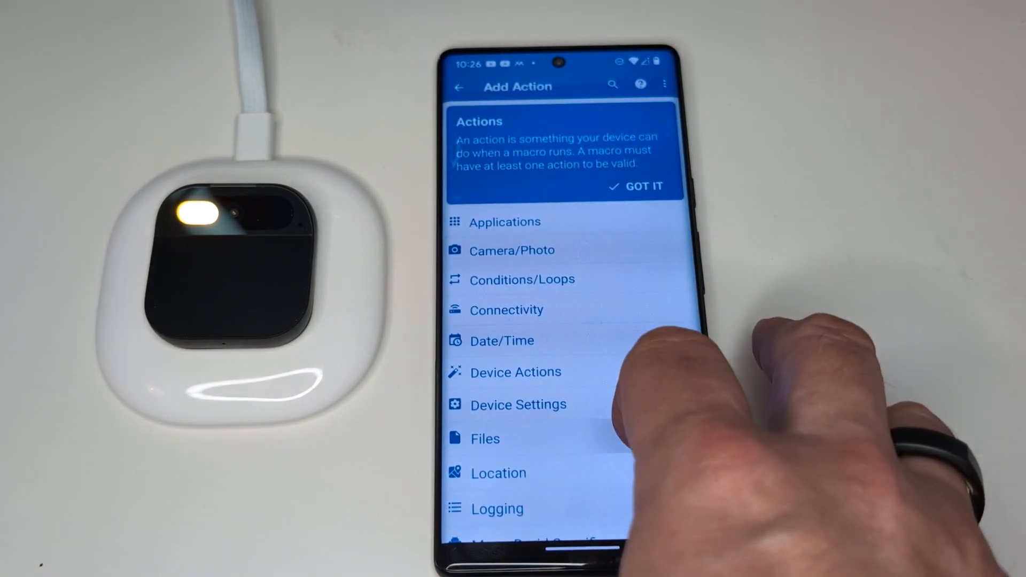
- Add a Messaging SMS action and allow MacroDroid to send and view SMS
scroll("down", 3)
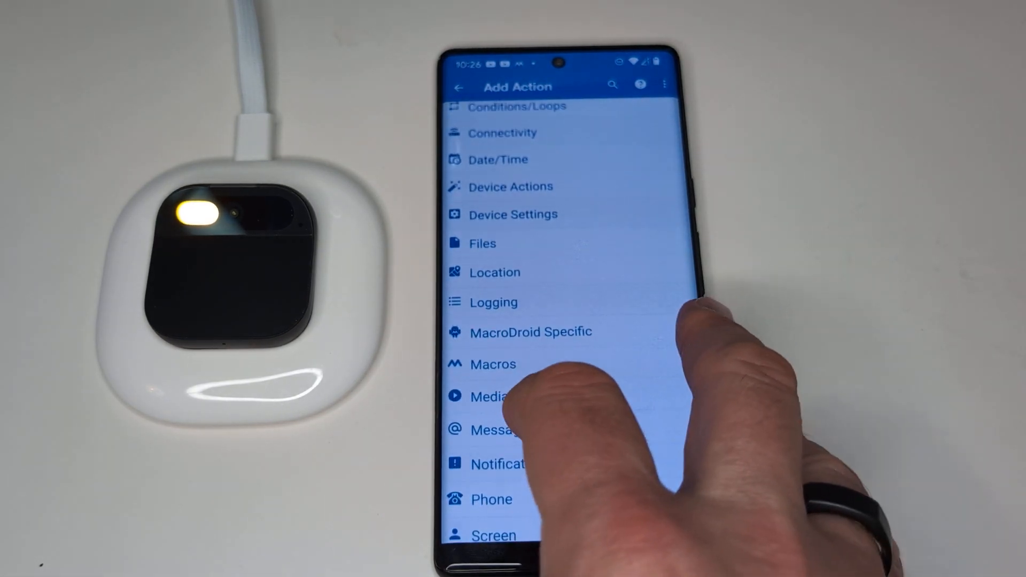
left_click(504, 431)
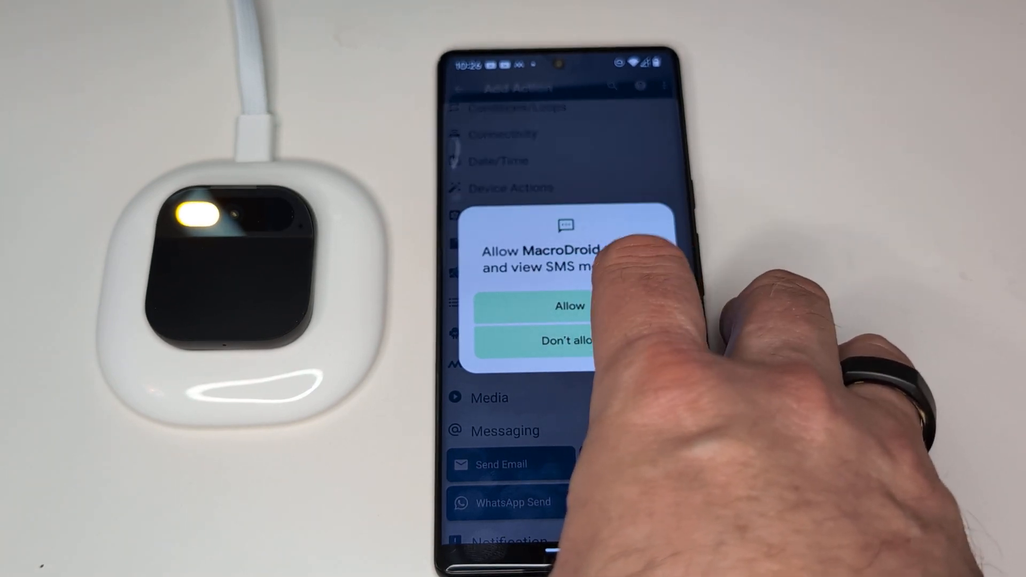
left_click(569, 306)
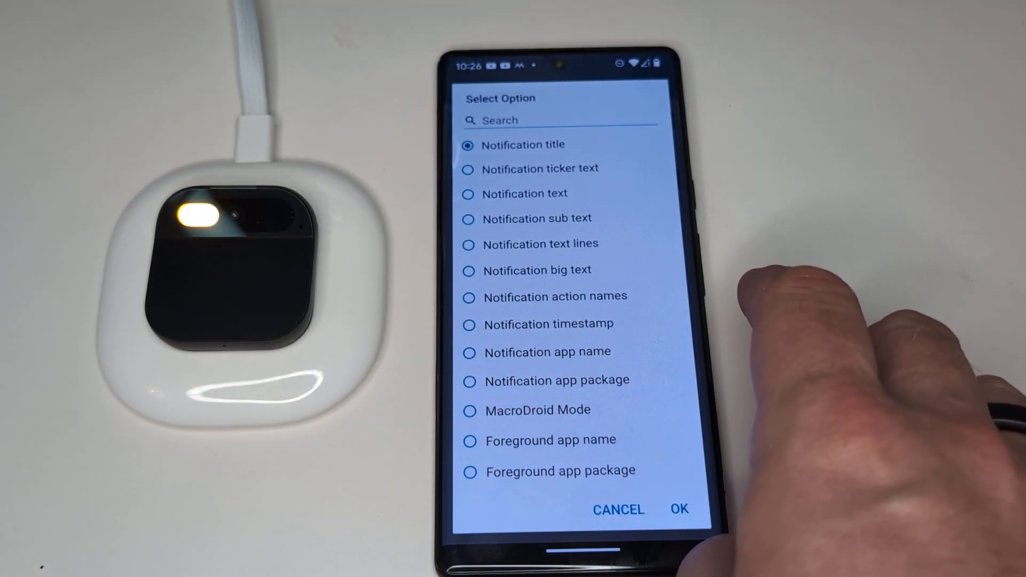
- Insert the Notification title variable into the SMS message text
left_click(679, 509)
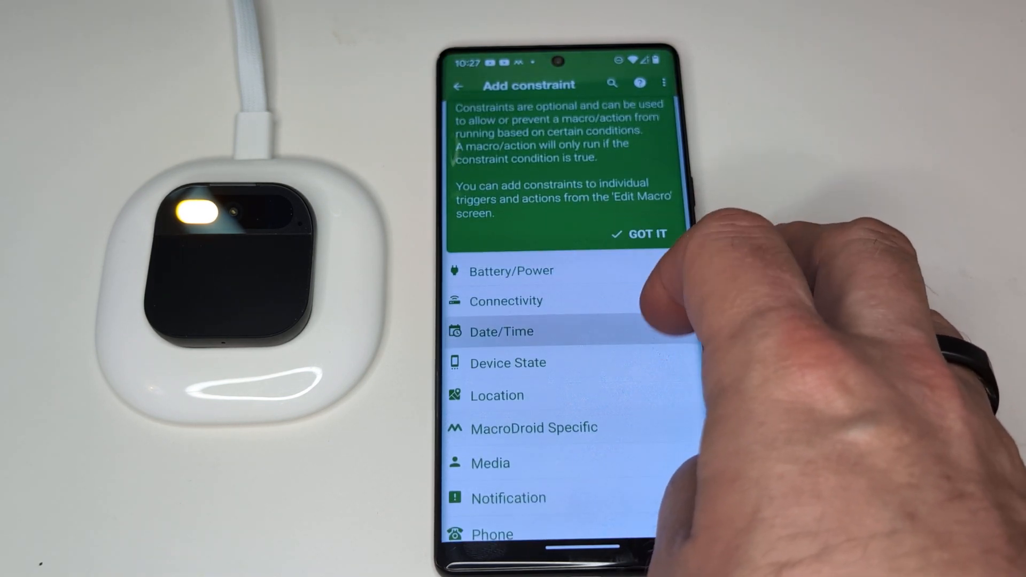
- Add a Macro Not Invoked Recently constraint with a 2-second window
scroll("down", 3)
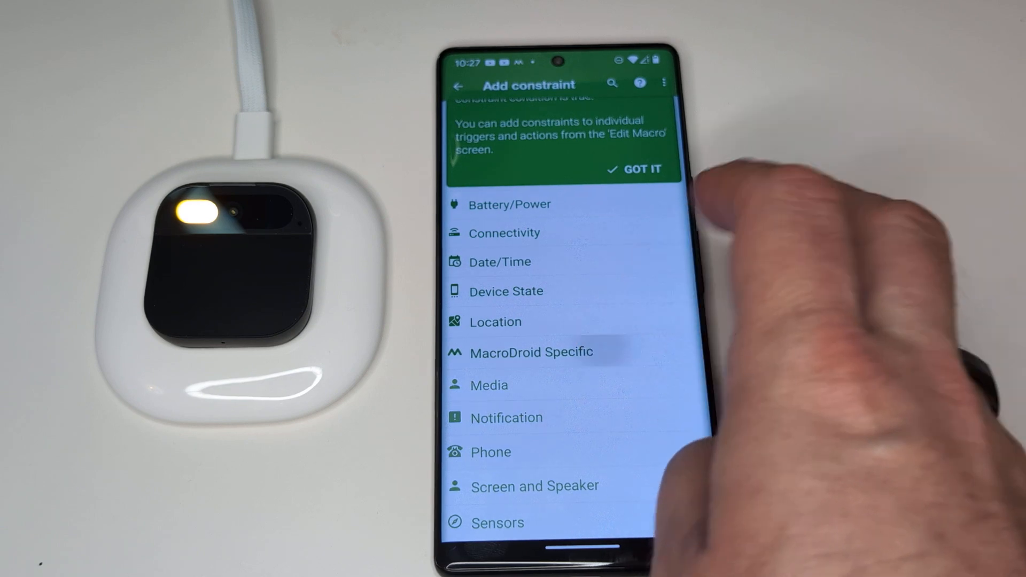
left_click(531, 352)
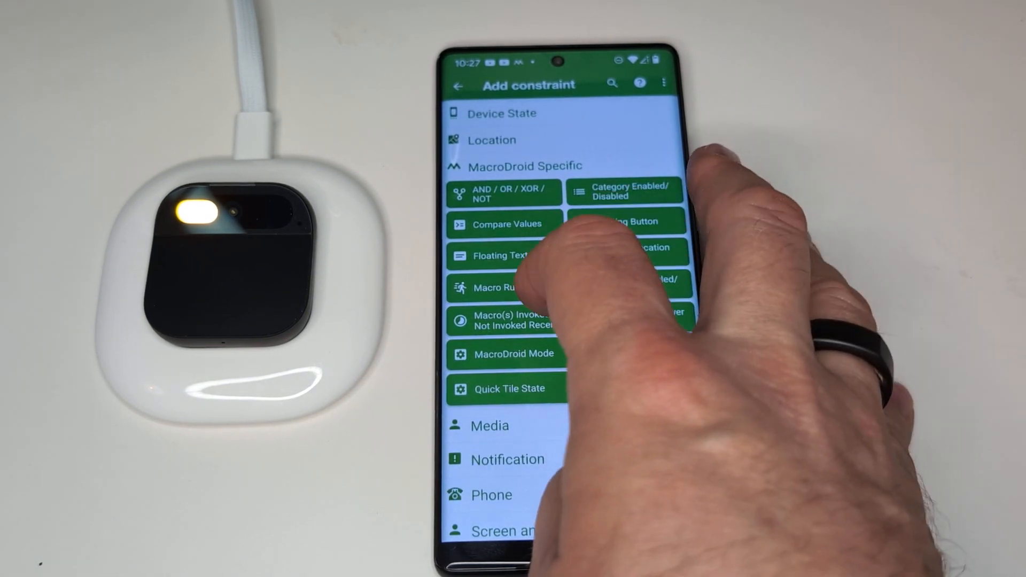
left_click(504, 320)
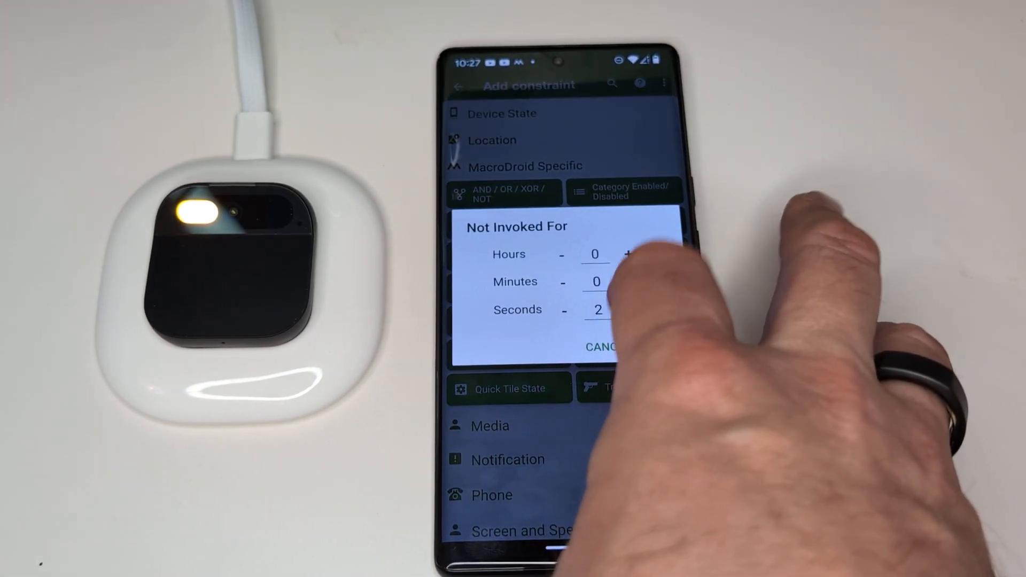
left_click(631, 310)
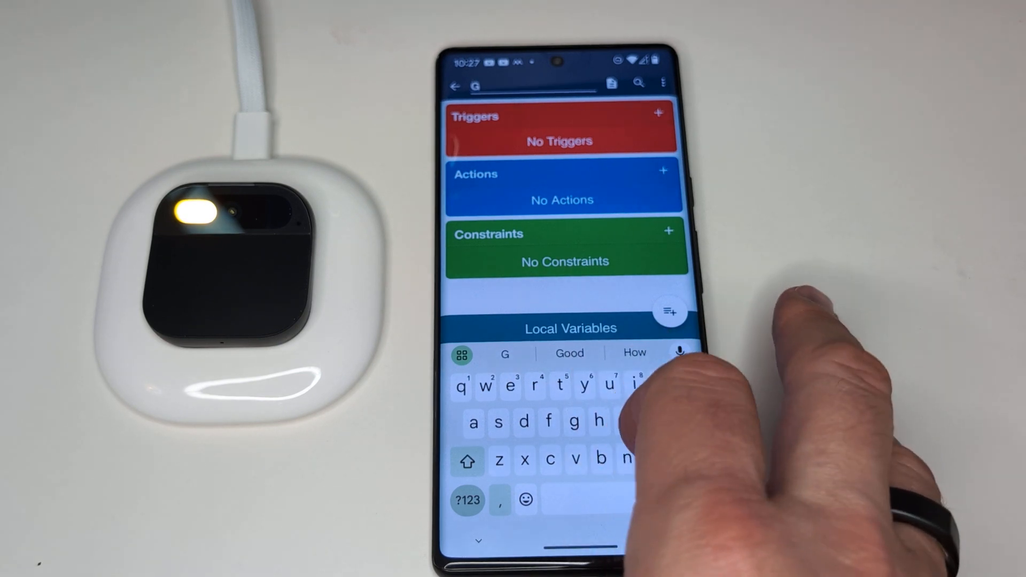
- Add a new blank macro and title it Gmail
type("ma")
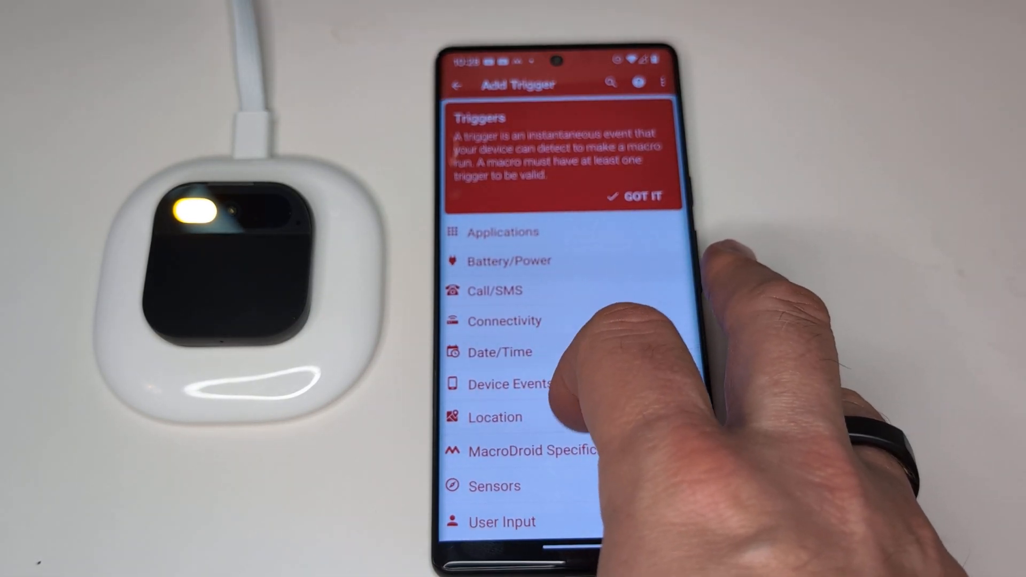
- Add a Notification Received trigger for Gmail that excludes 'new messages'
left_click(507, 384)
type("new")
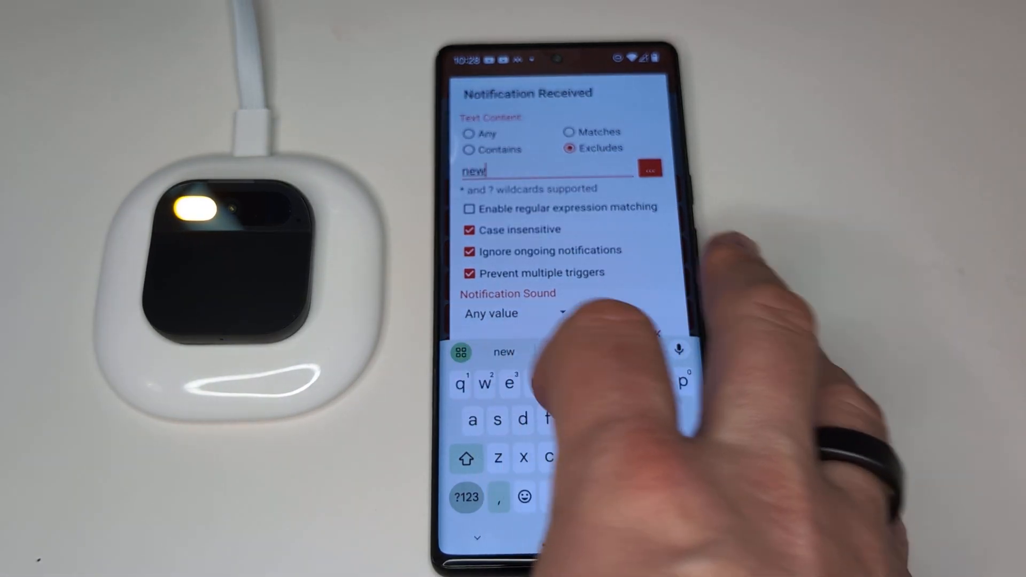
type("messages")
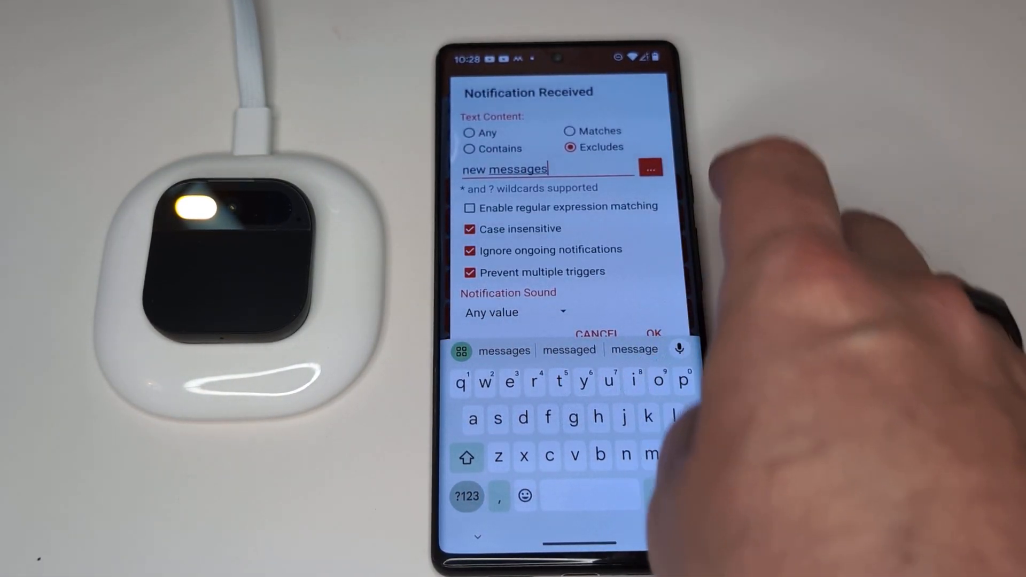
left_click(653, 333)
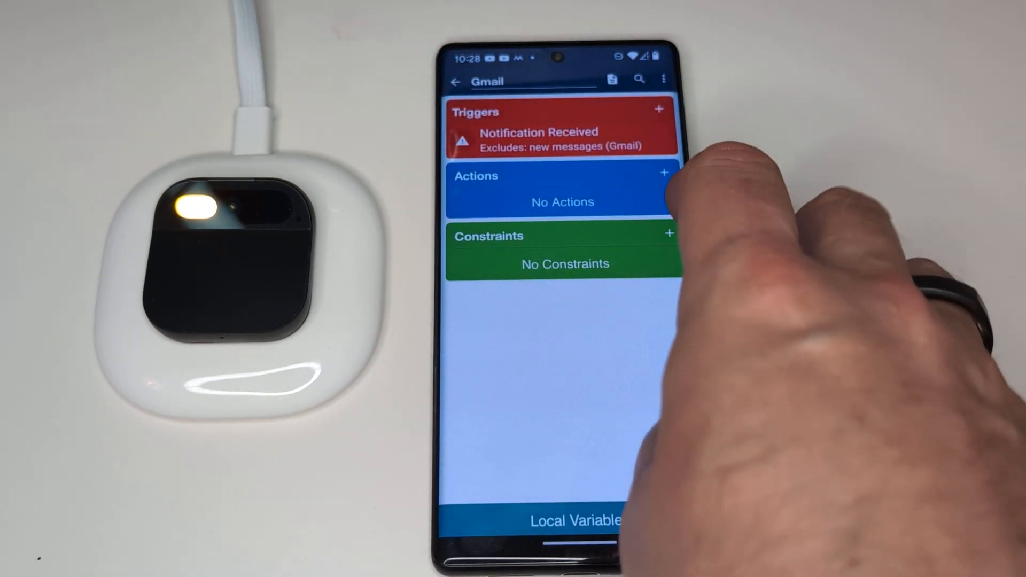
- Add a Send SMS action with message 'Email from {not_title} :' and save
left_click(665, 172)
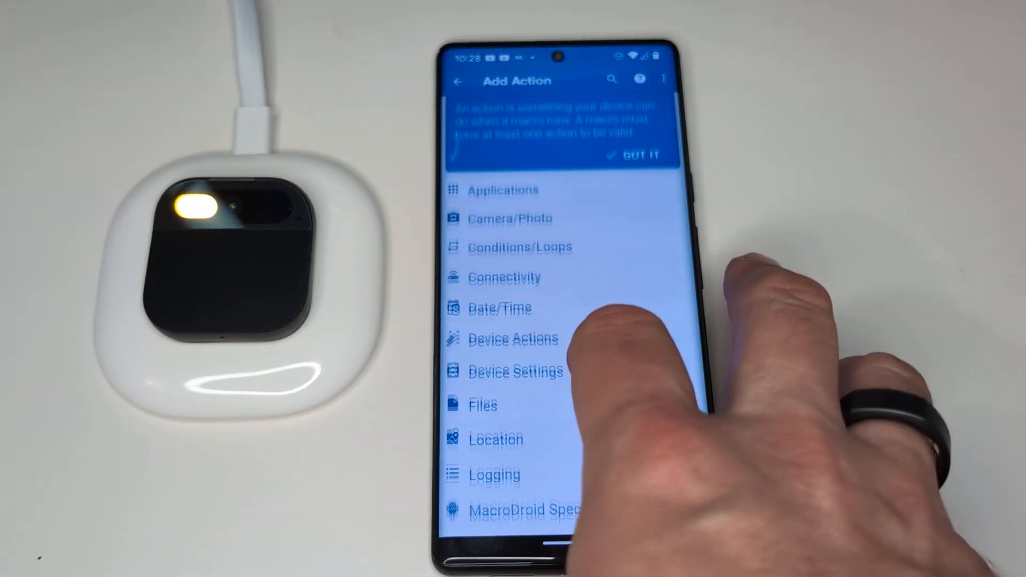
scroll("down", 3)
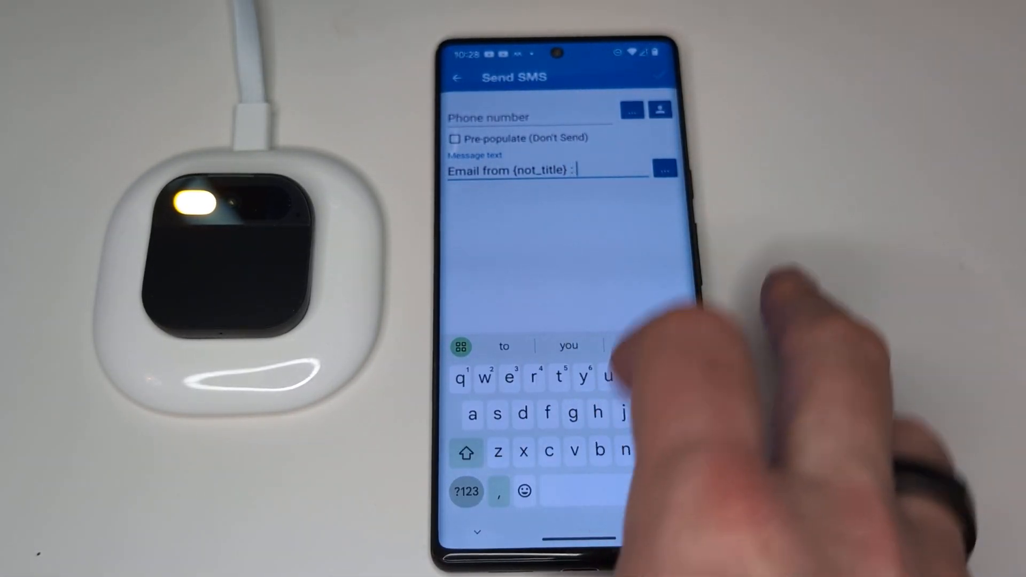
left_click(664, 169)
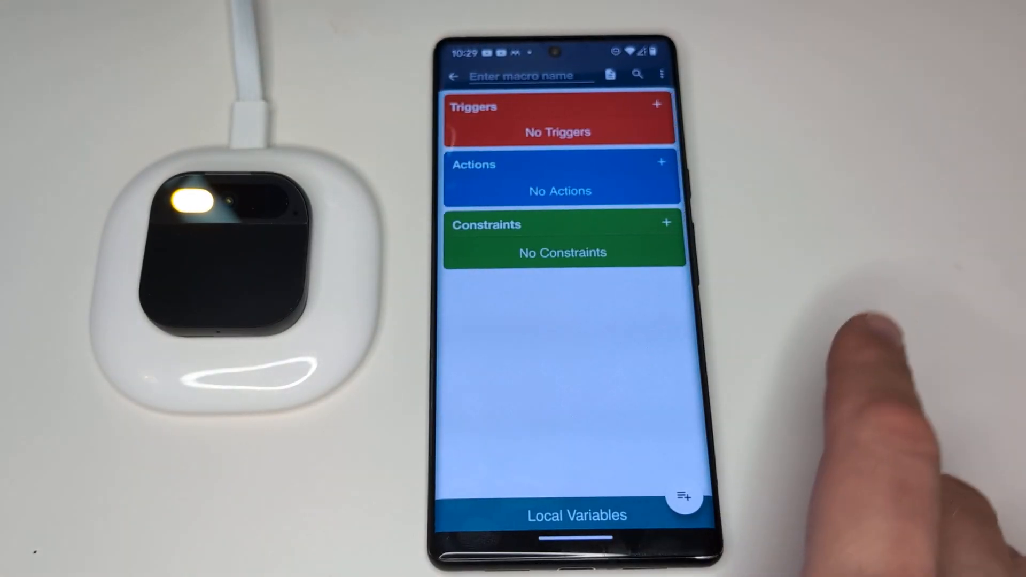
- Add a Device Events Notification trigger limited to selected applications
left_click(527, 74)
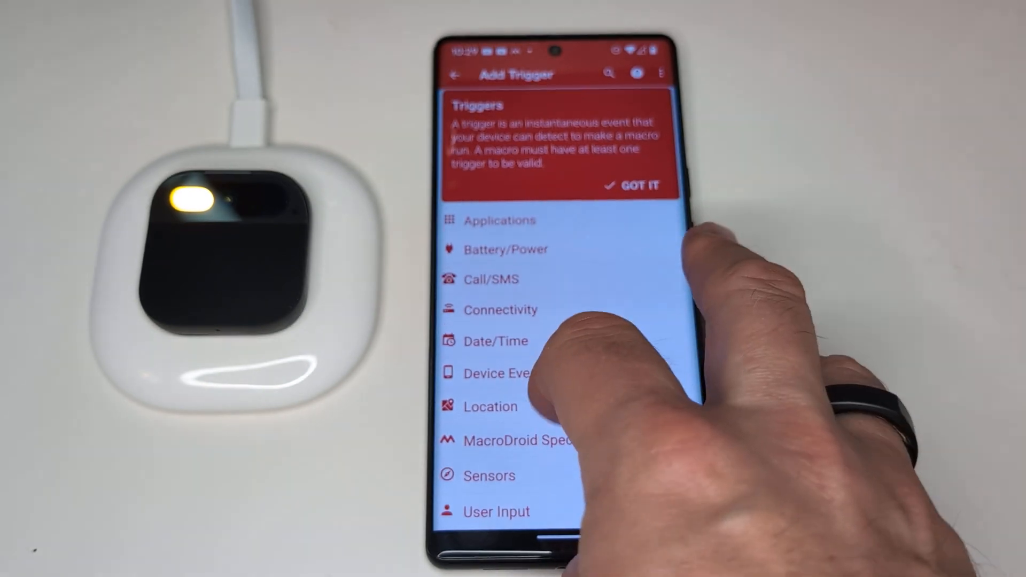
left_click(498, 373)
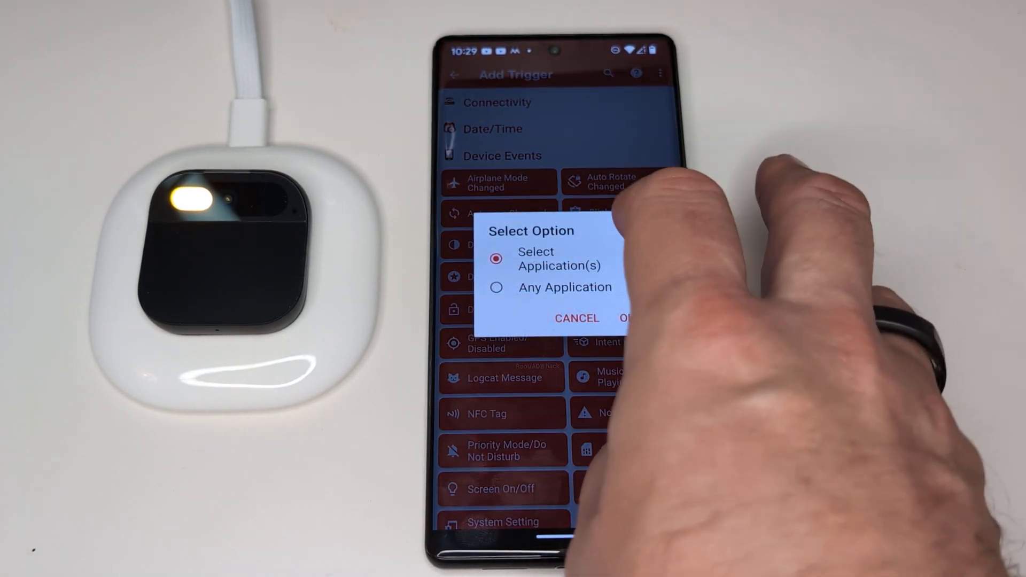
left_click(628, 318)
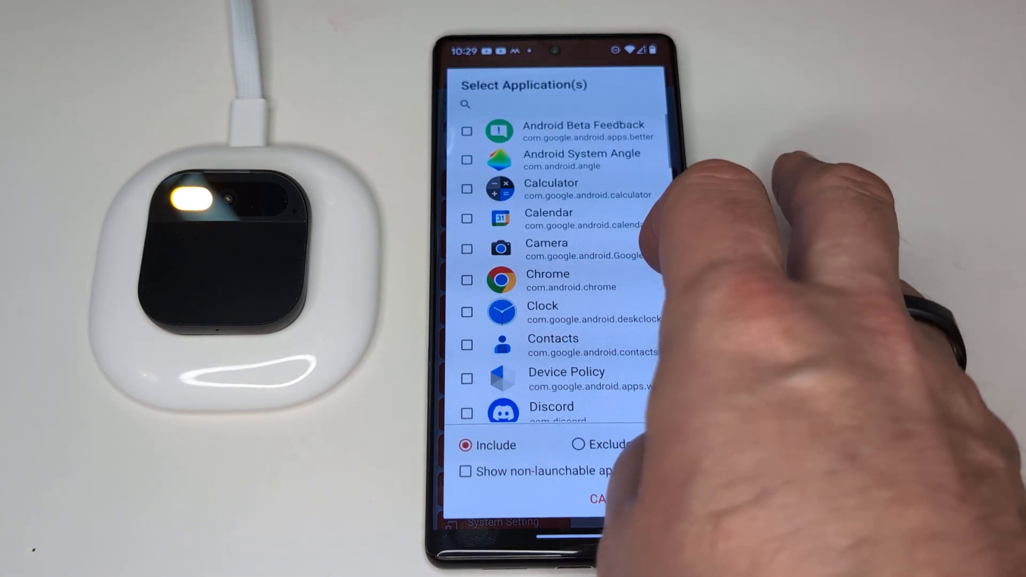
scroll("down", 3)
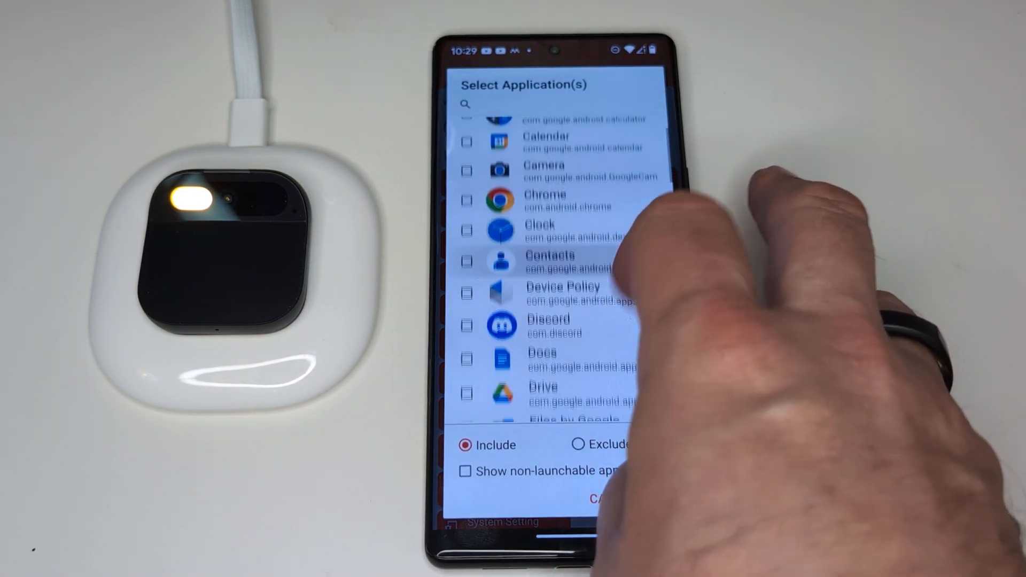
scroll("down", 3)
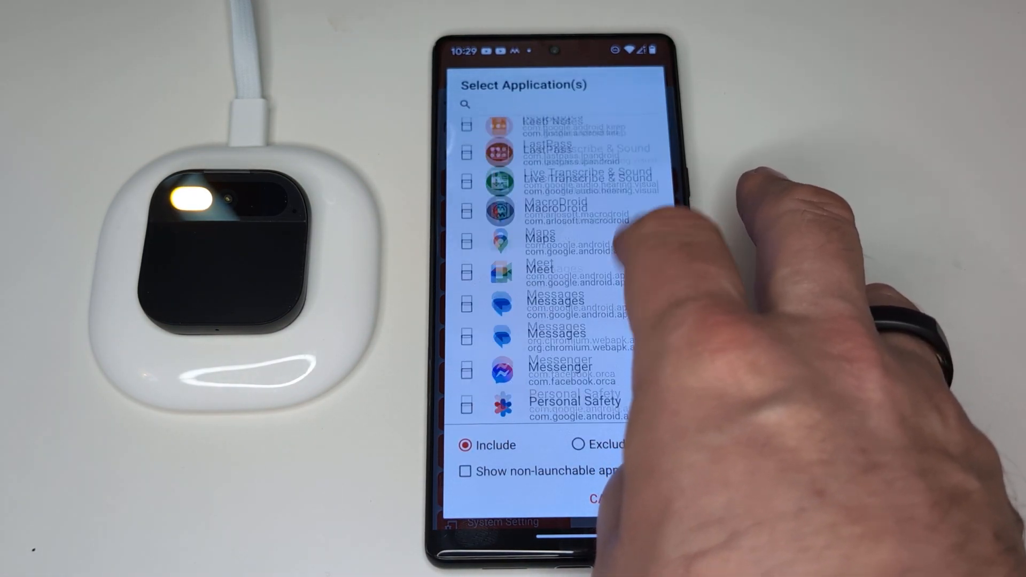
scroll("down", 3)
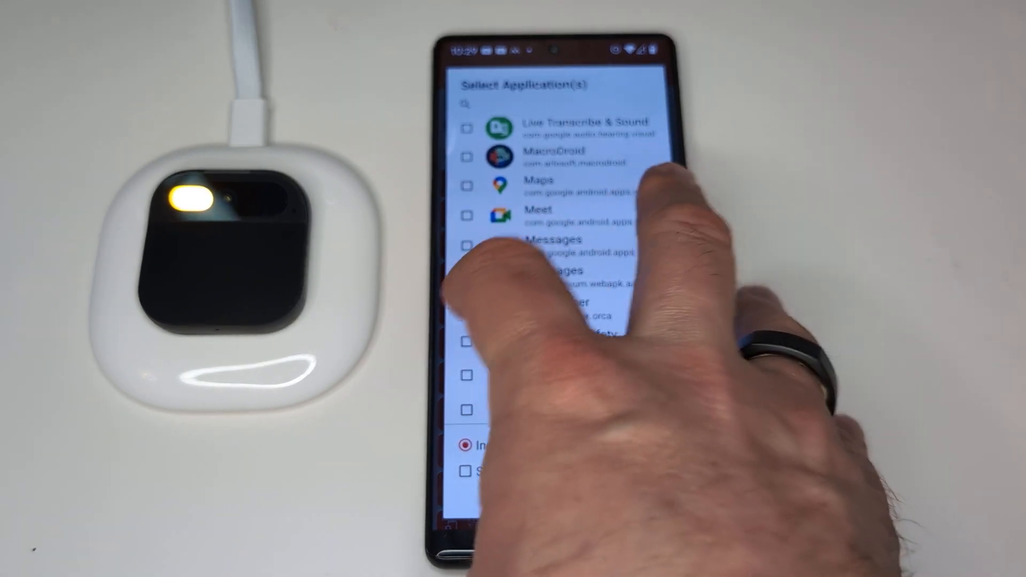
scroll("down", 3)
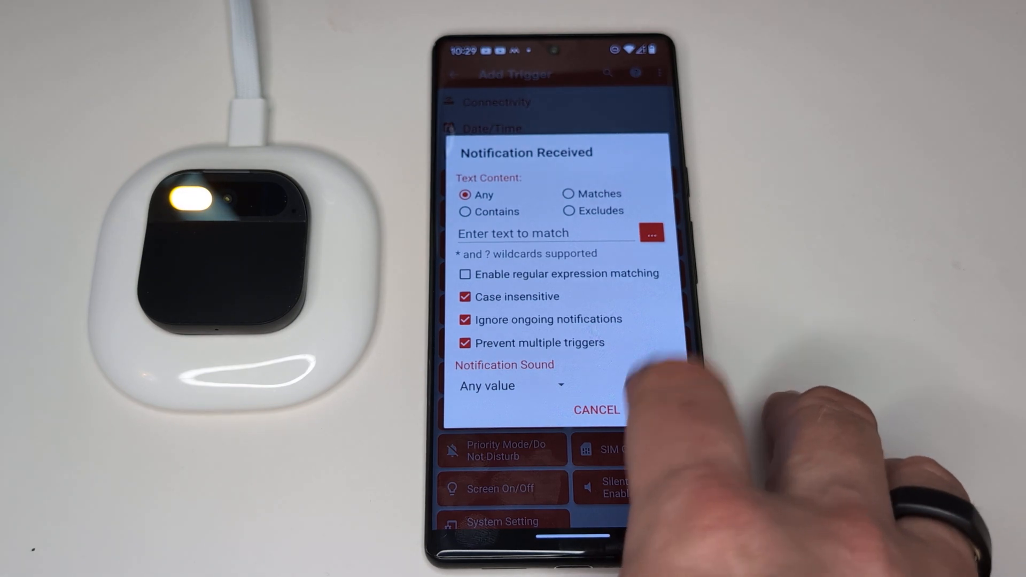
- Accept any notification text and add an SMS action to +15551212 sending {not_app_name}
left_click(597, 410)
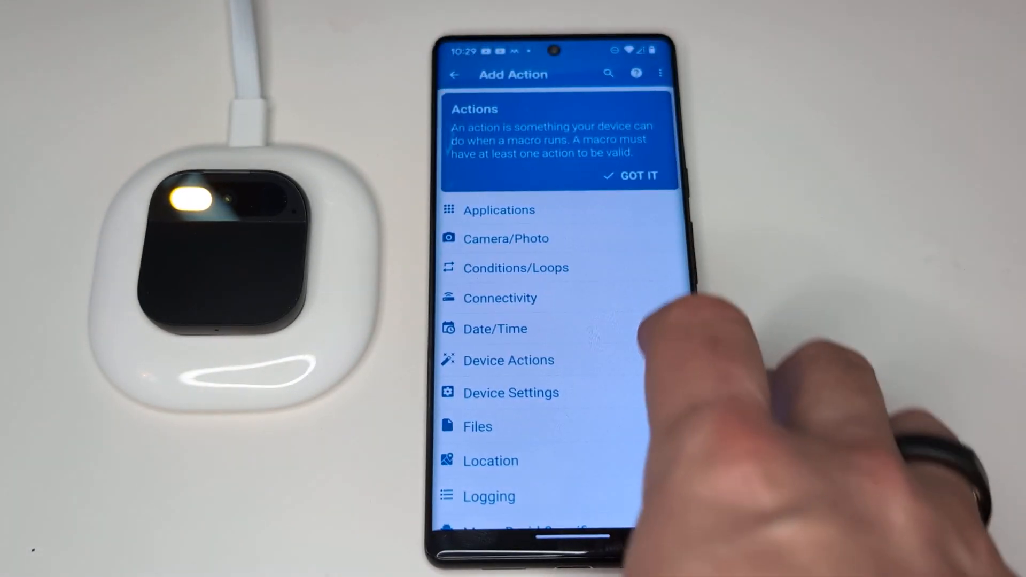
scroll("down", 3)
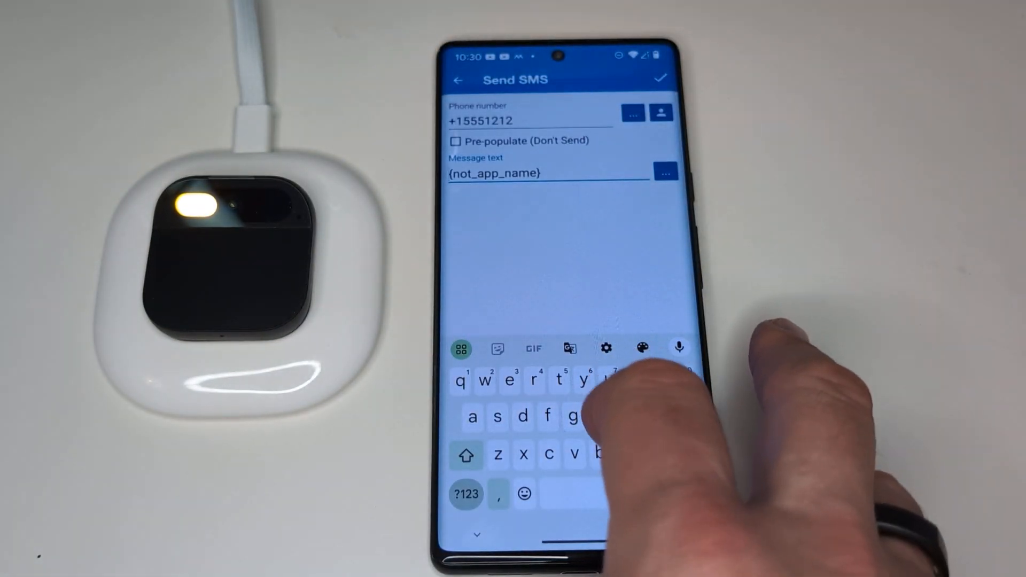
left_click(540, 174)
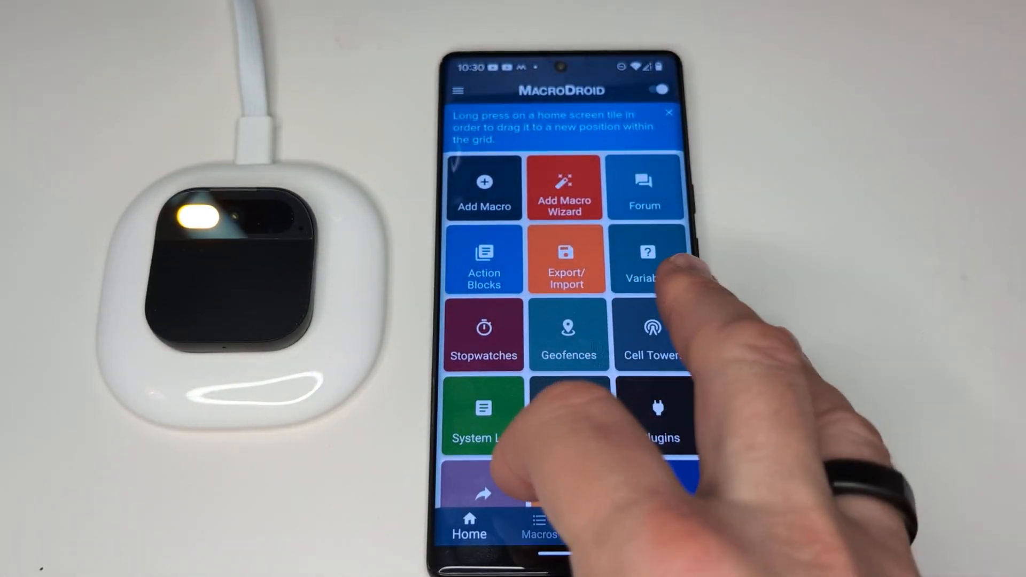
- Open the Macros tab listing the Gmail, Messages and Other apps macros
left_click(536, 529)
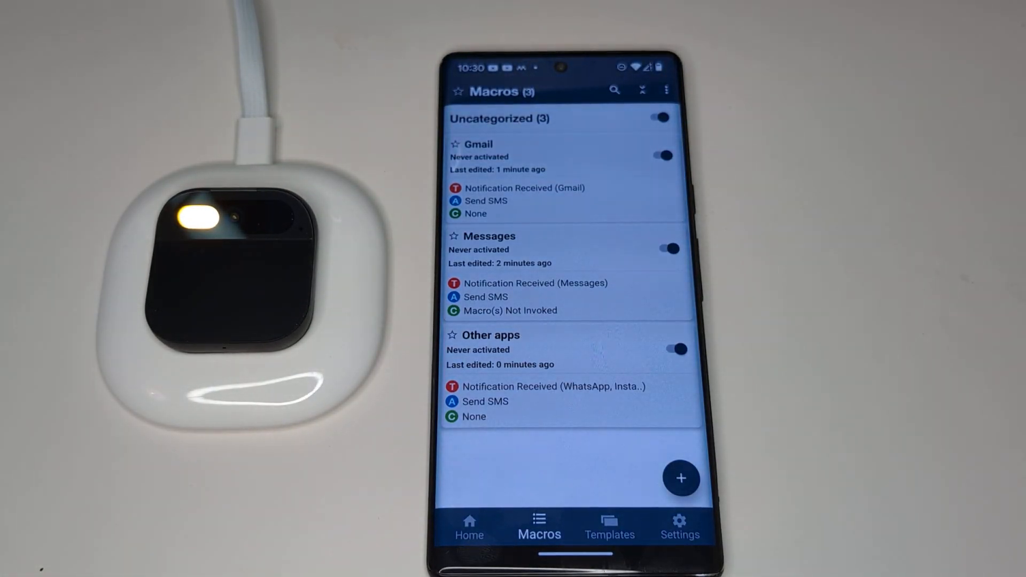